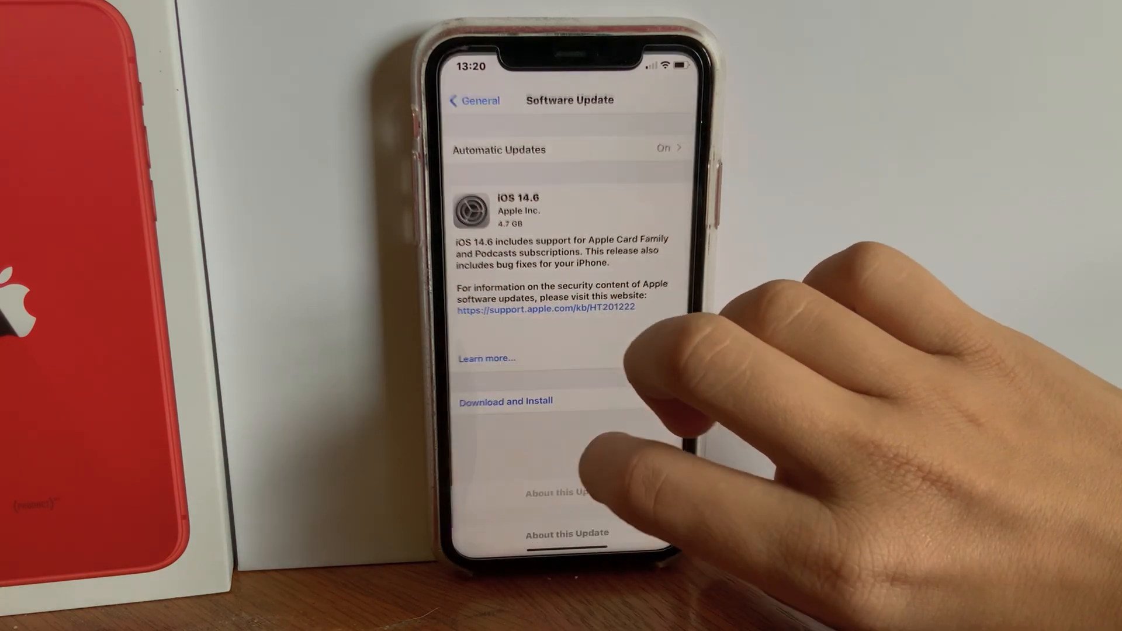
Step: Read the full iOS 14.6 release notes via 'Learn more...', then return to the home screen
left_click(567, 533)
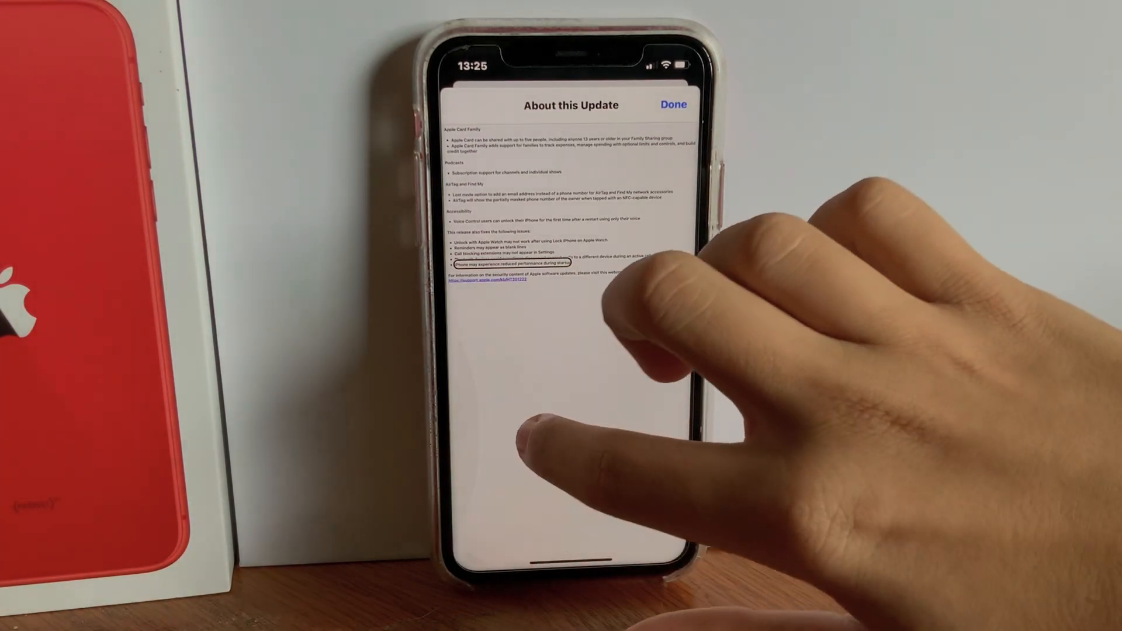
left_click(672, 104)
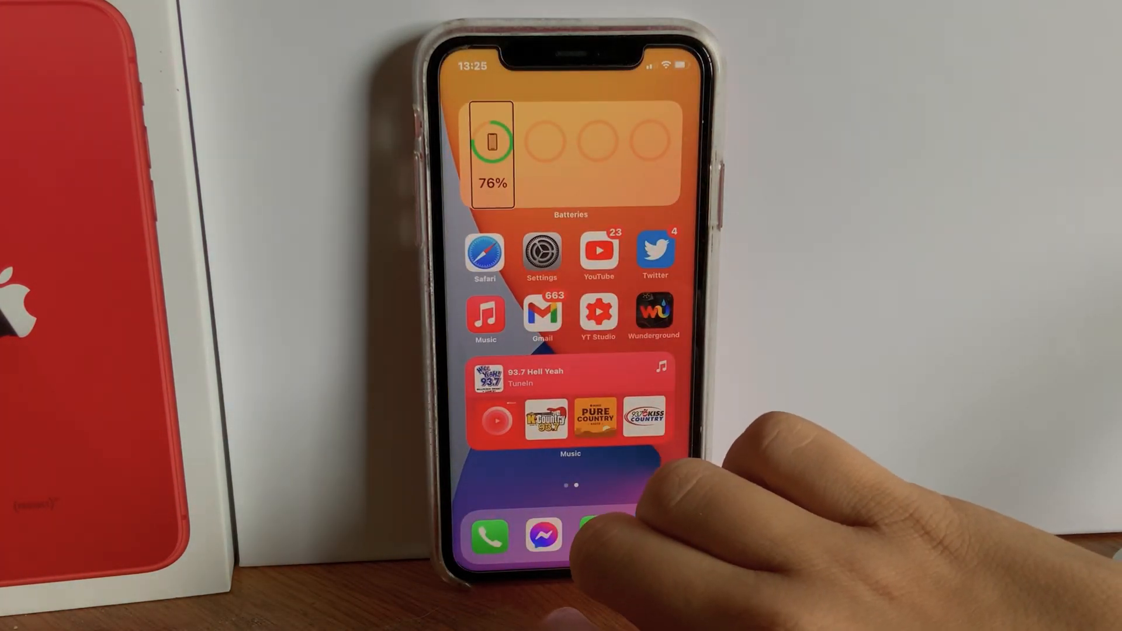